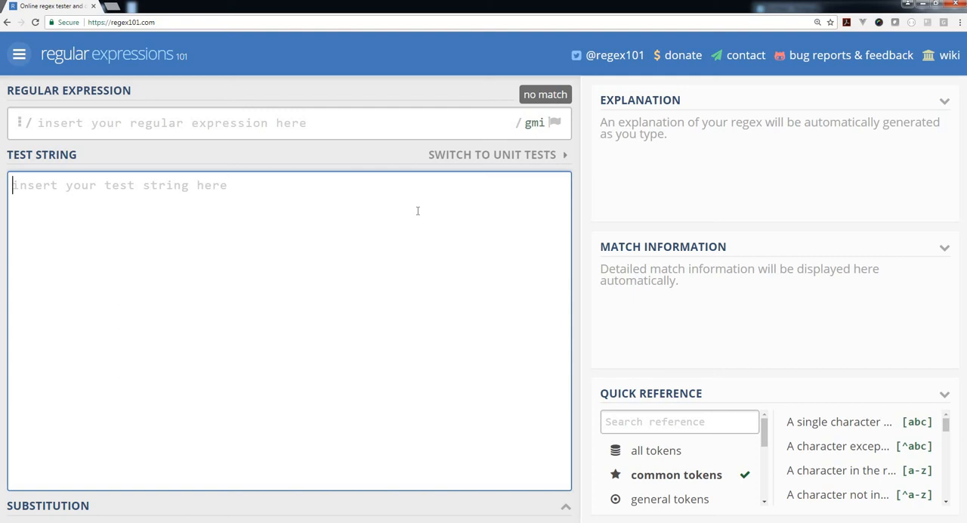
# - Enter test lines drawing, drawwwwing, drawwwwwwwwwwing and draing in the Test String box
pyautogui.write('drawing')
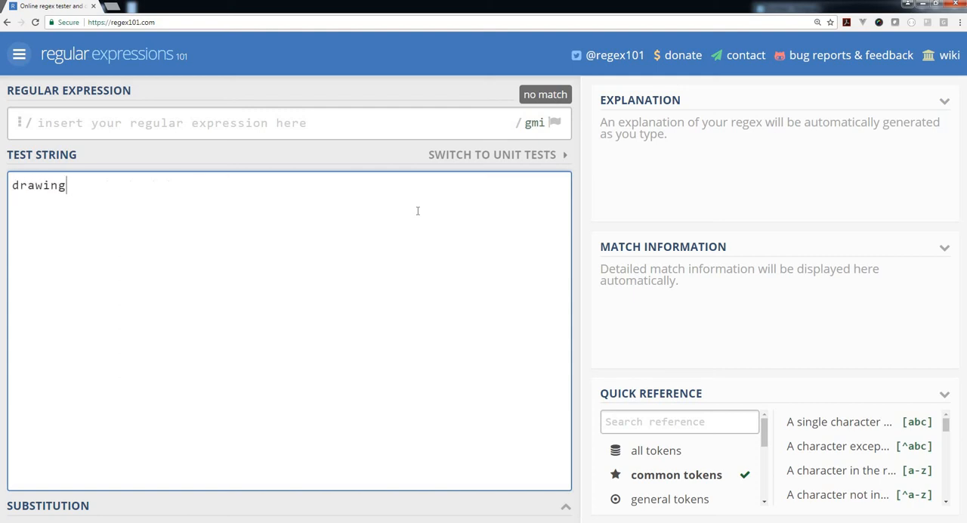
pyautogui.write('drawwwwing')
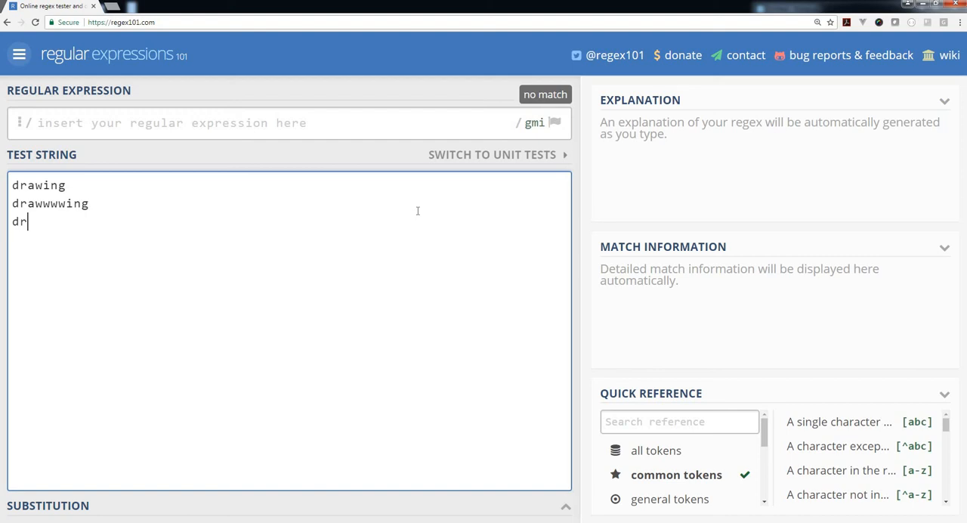
pyautogui.write('awwwwwwwwwing')
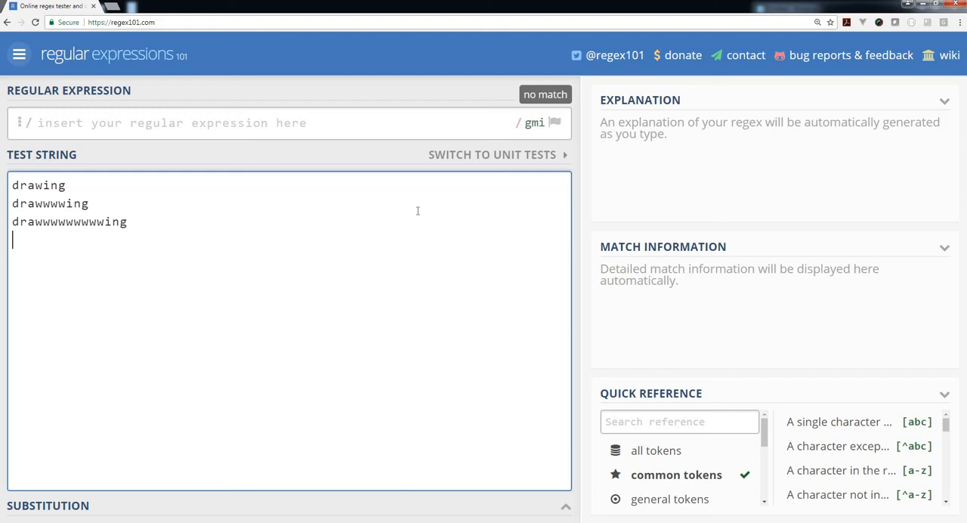
pyautogui.write('draing')
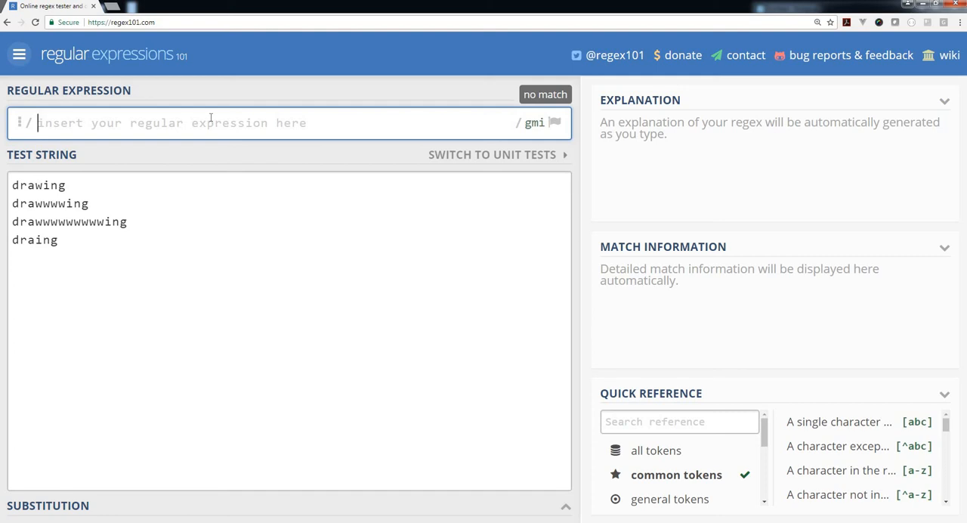
# - Enter w as the expression and try the ? and + quantifiers on it
pyautogui.write('+')
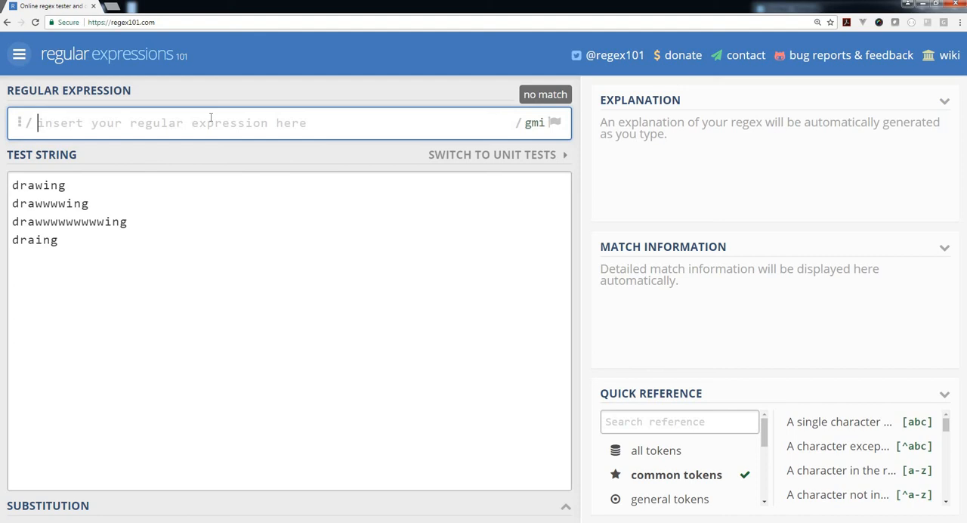
pyautogui.write('w')
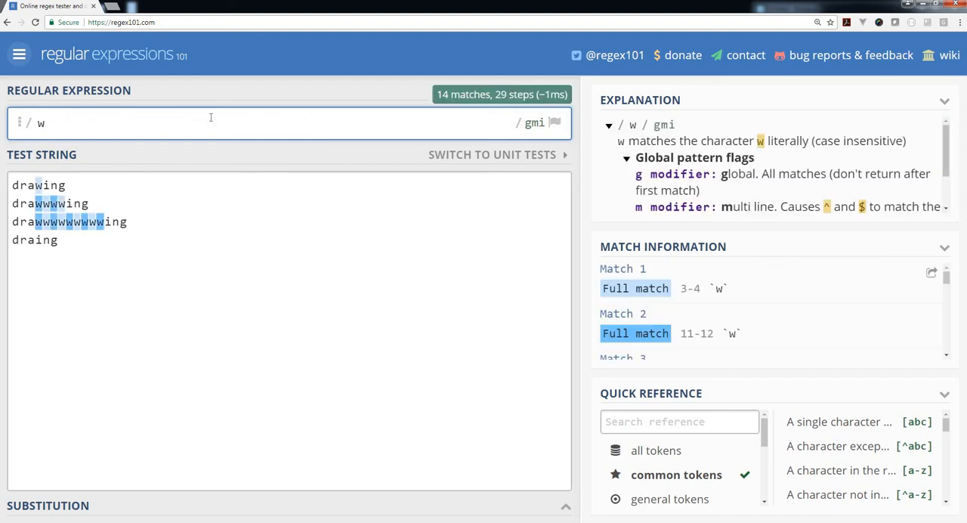
pyautogui.write('?')
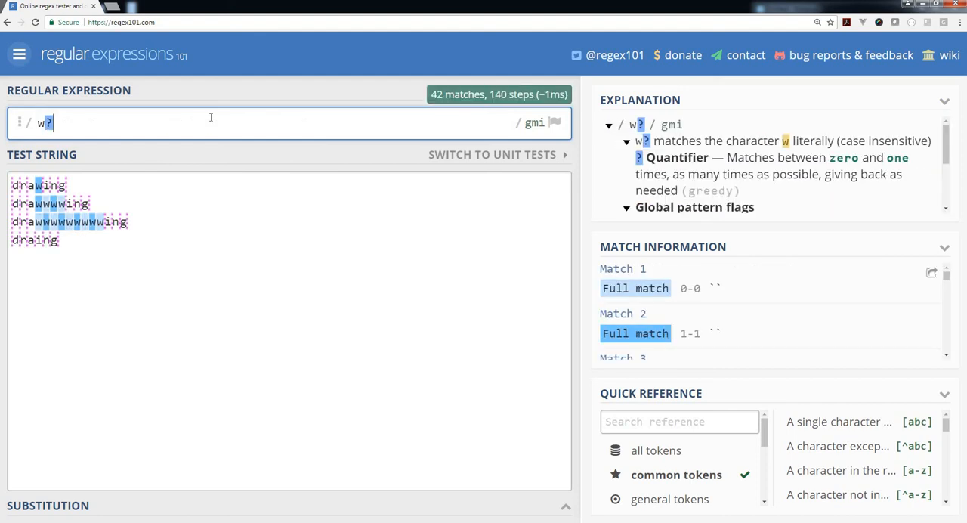
pyautogui.moveTo(39, 122)
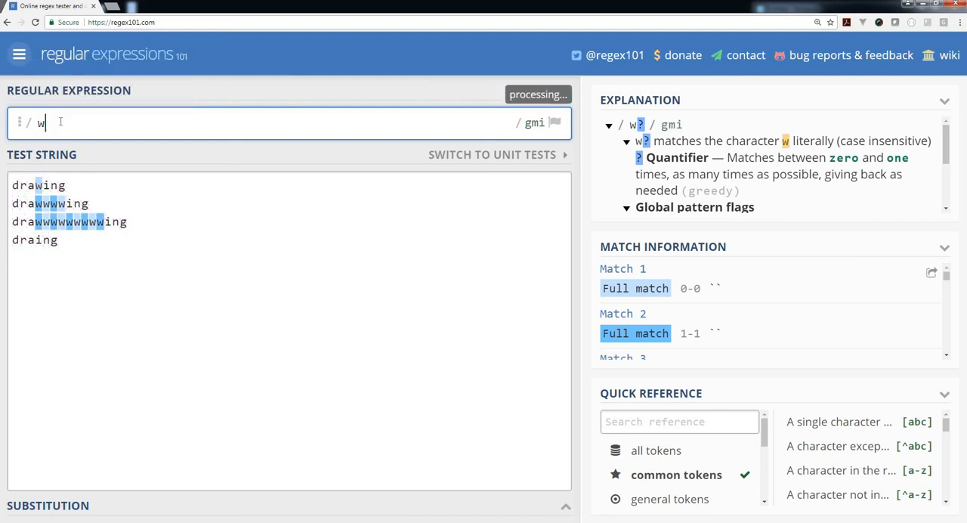
pyautogui.write('+')
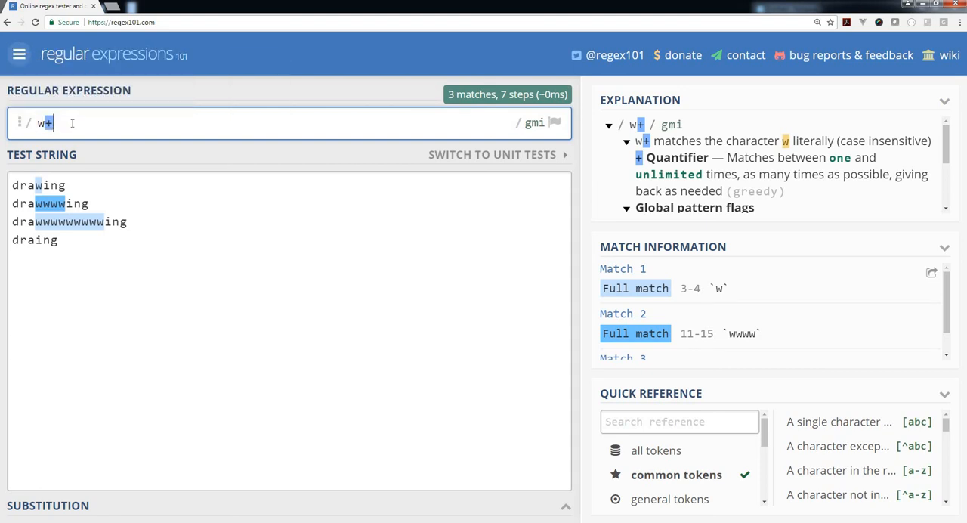
# - Try the * quantifier, then strip quantifiers back to a plain w with 14 matches
pyautogui.press('Backspace')
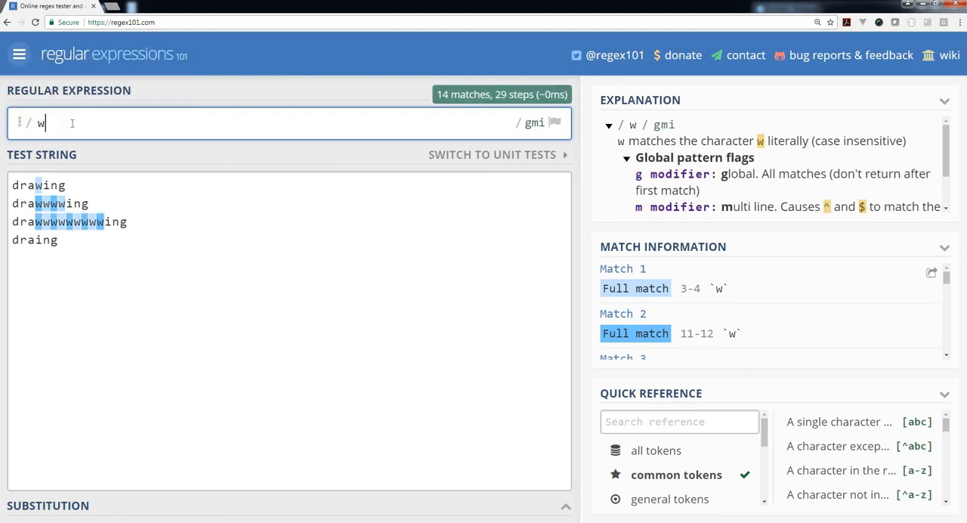
pyautogui.write('*')
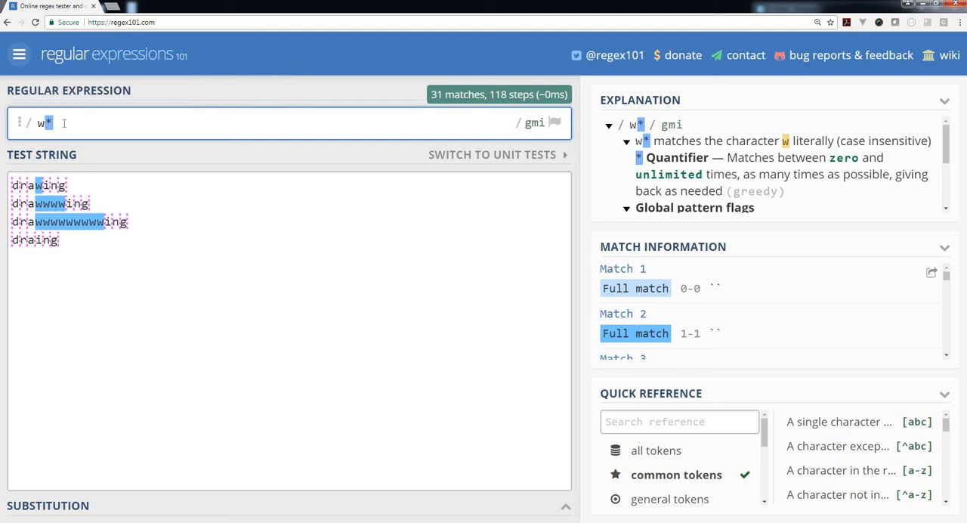
pyautogui.press('Backspace')
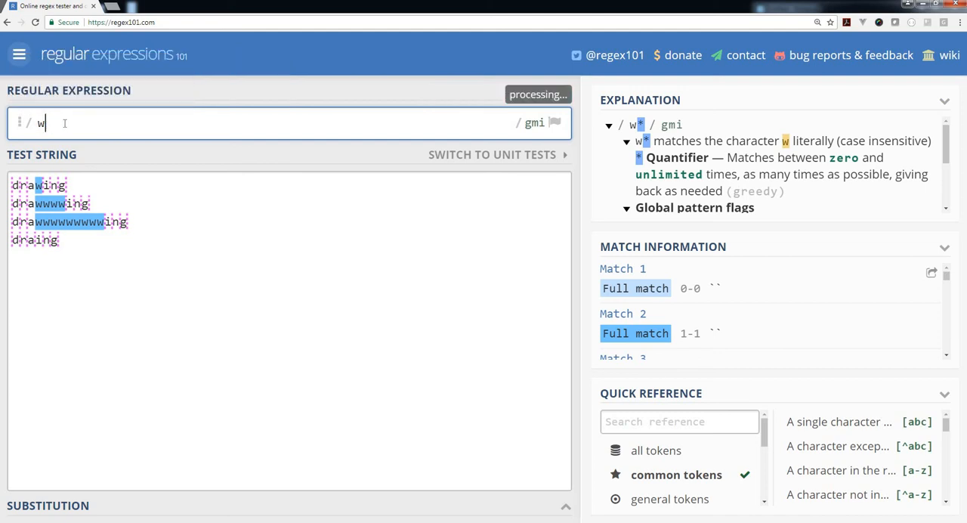
pyautogui.press('Backspace')
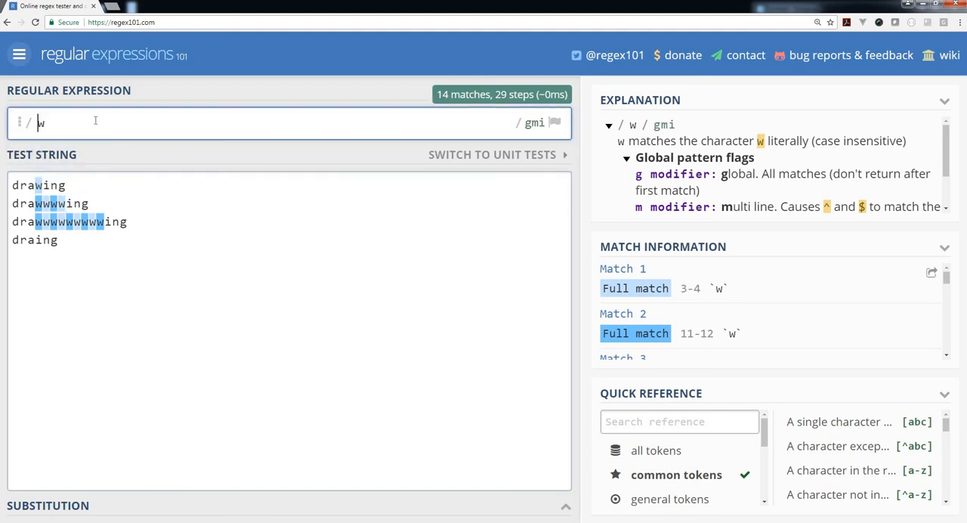
# - Add empty braces after w to begin an exact-count quantifier
pyautogui.write('{}')
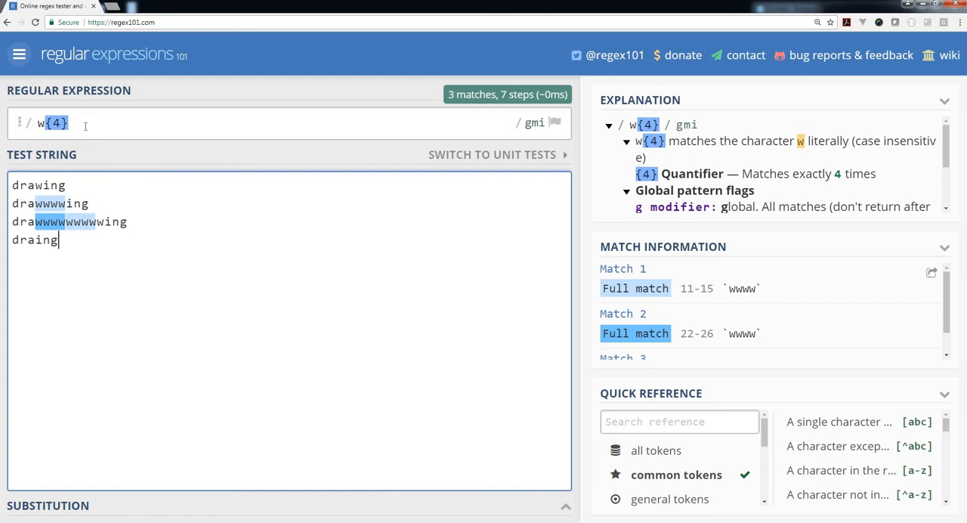
pyautogui.moveTo(50, 203)
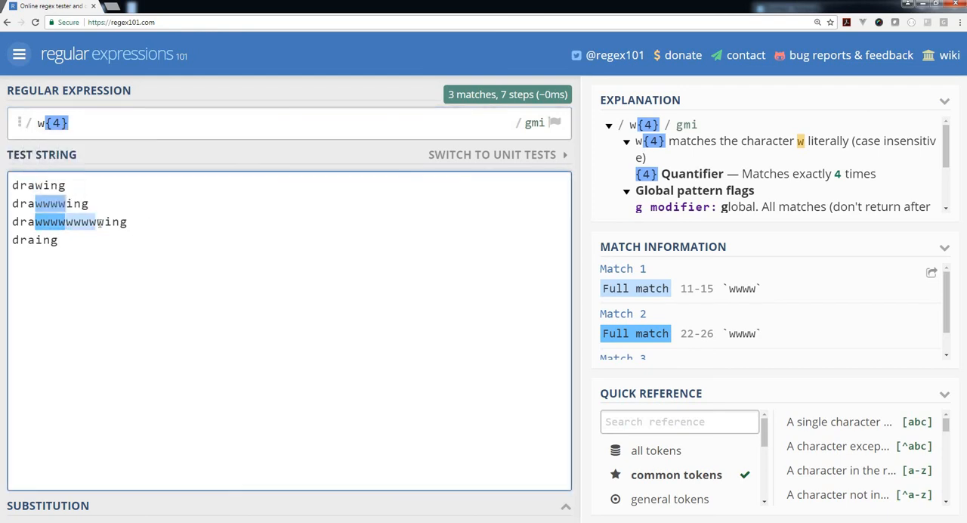
pyautogui.moveTo(53, 220)
pyautogui.write(',6')
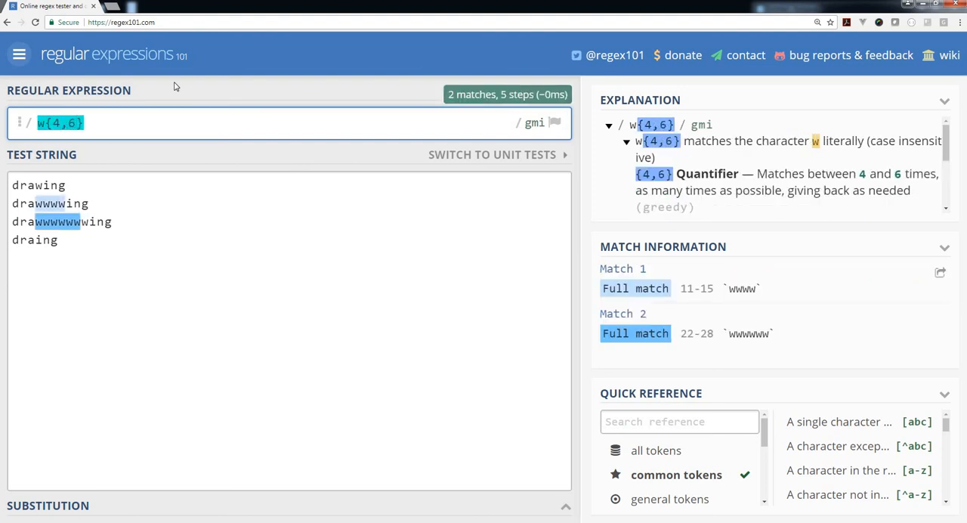
pyautogui.moveTo(58, 220)
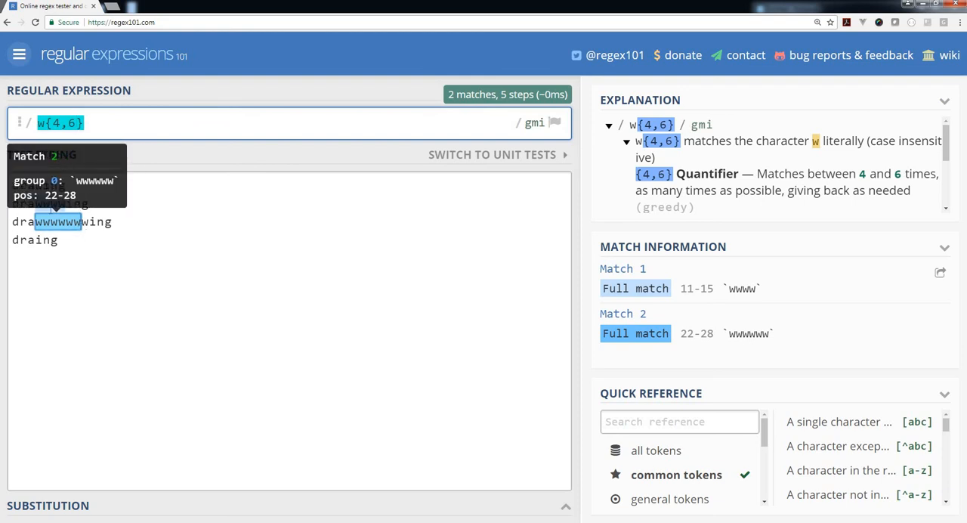
pyautogui.moveTo(212, 99)
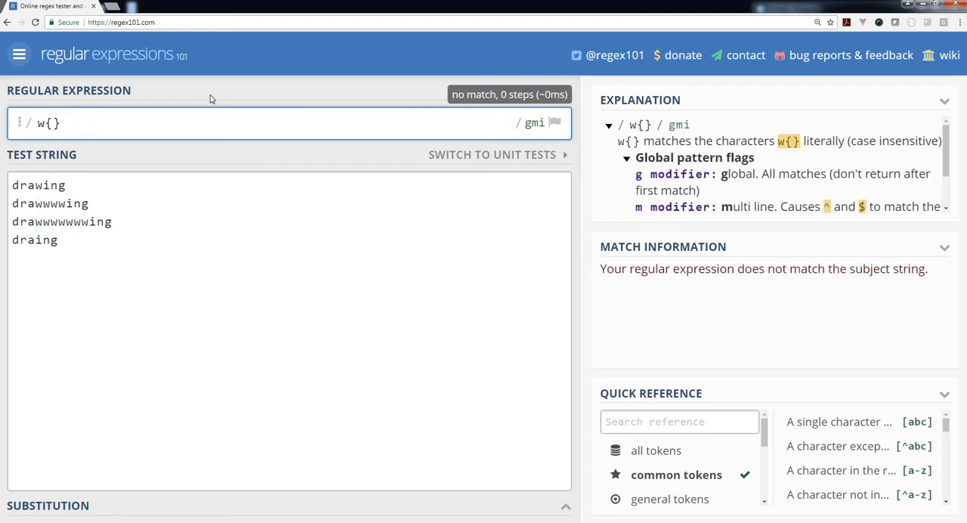
# - Make the quantifier w{0,6} and start a new line at the end of the test string
pyautogui.write('0,6')
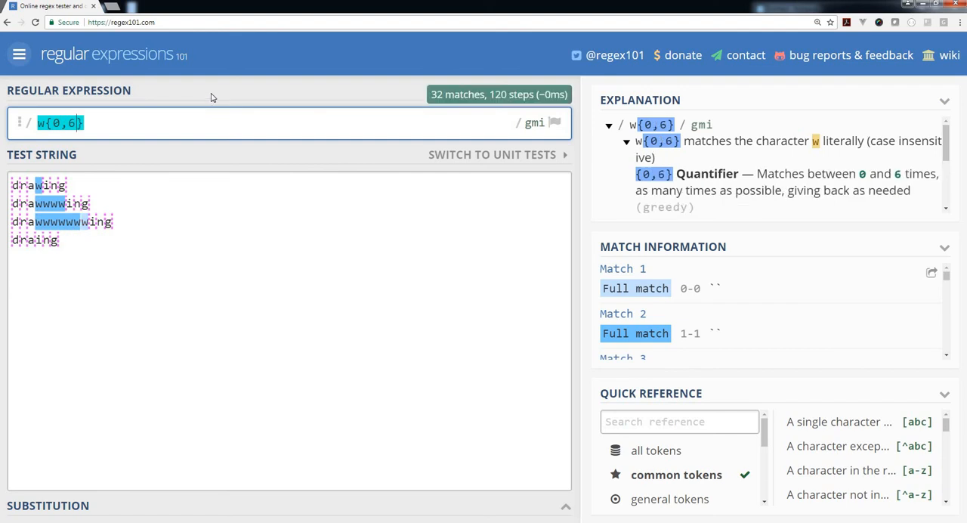
pyautogui.moveTo(64, 123)
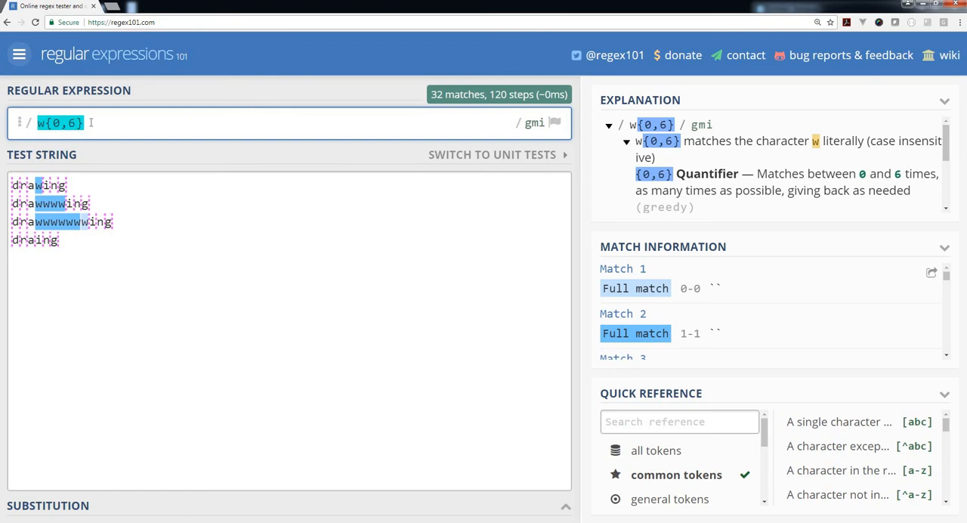
pyautogui.moveTo(60, 122)
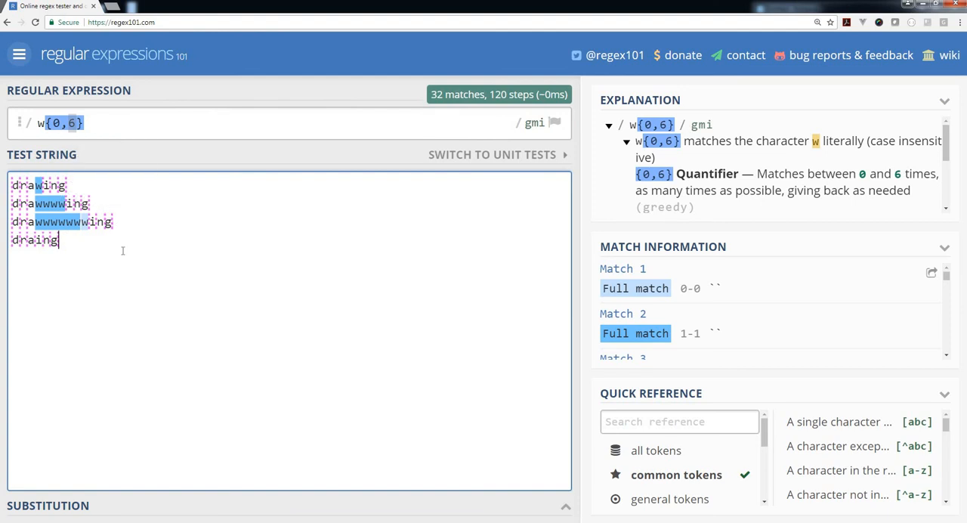
pyautogui.press('enter')
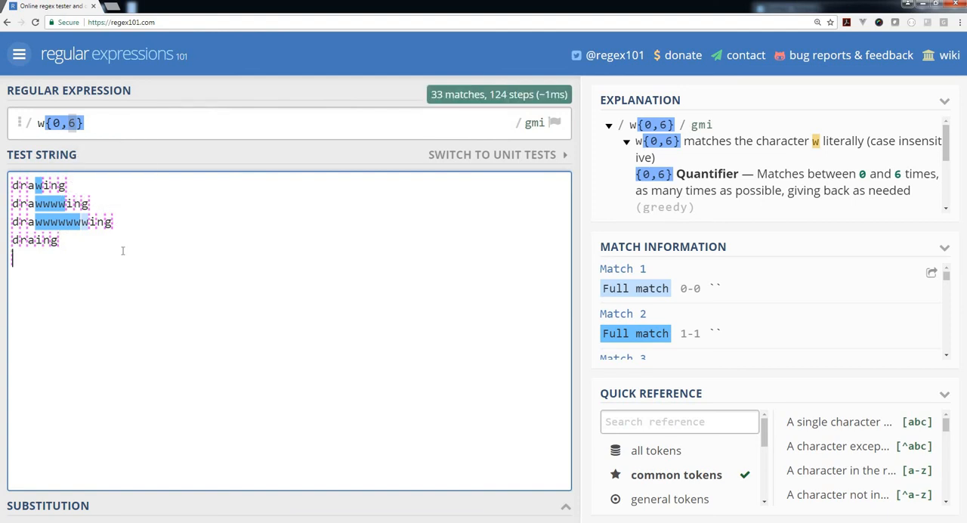
# - Type a fifth test line drawwwwingwwwwwwww with a long run of extra w's
pyautogui.write('drawwwwingwwwwwwwww')
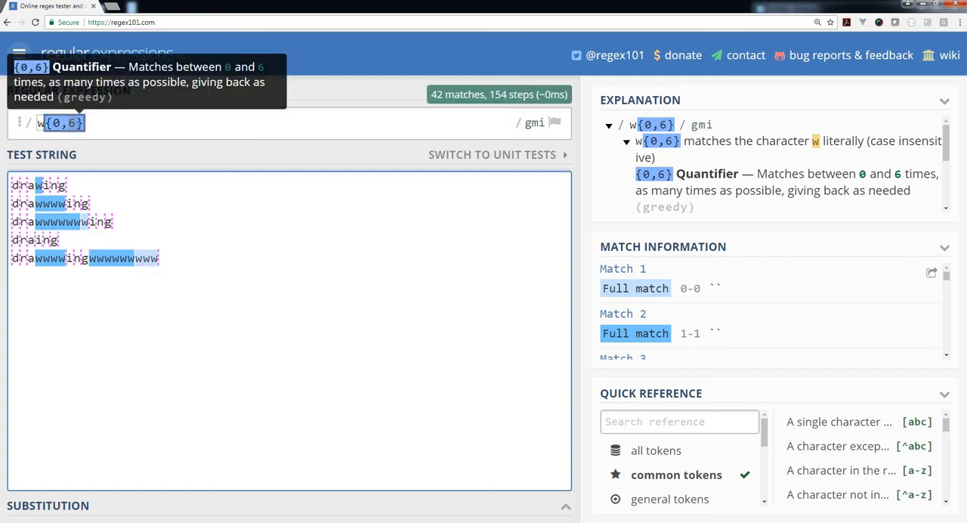
pyautogui.moveTo(48, 257)
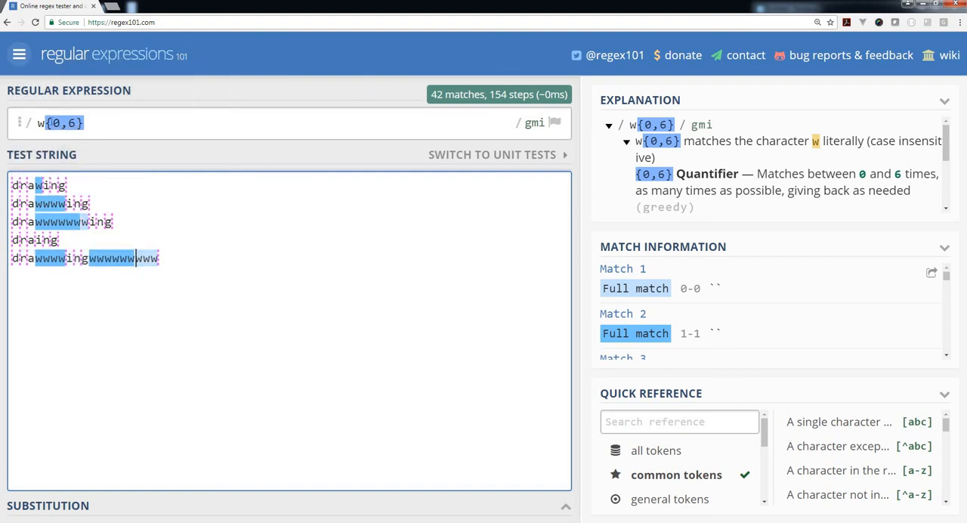
pyautogui.moveTo(45, 257)
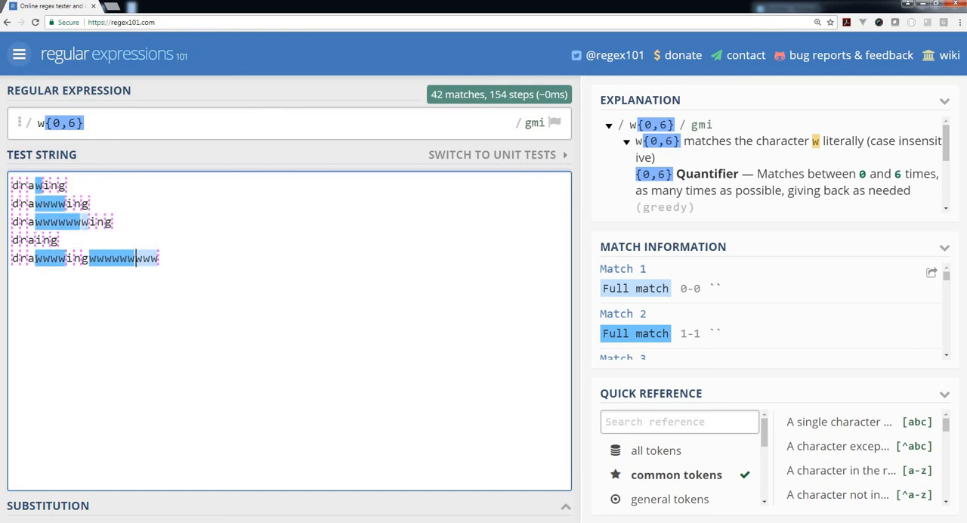
pyautogui.moveTo(53, 257)
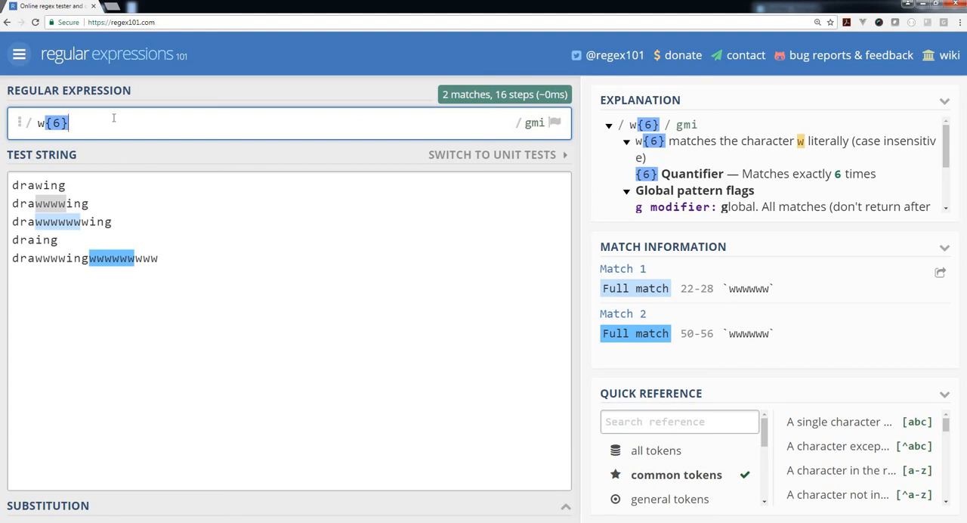
# - Replace the {6} quantifier with + so w+ matches each run of w's (5 matches)
pyautogui.press('BackSpace')
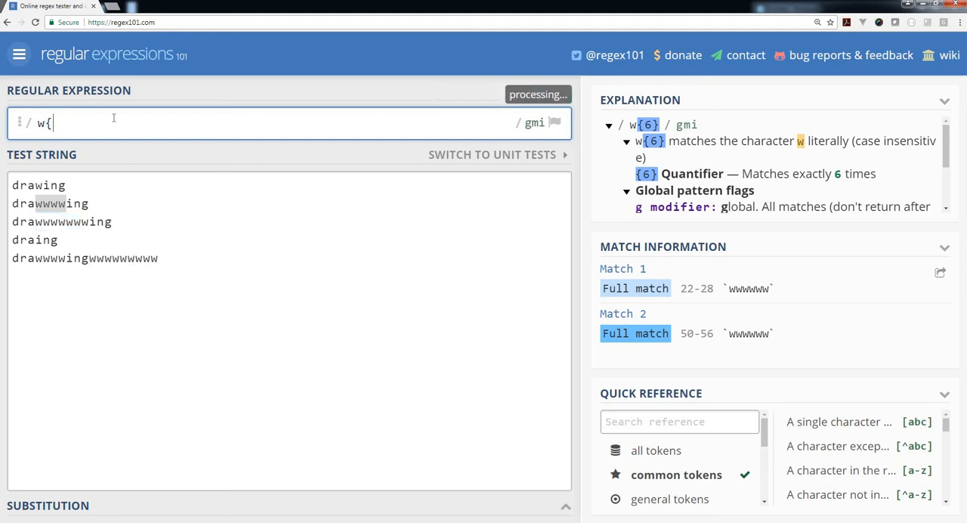
pyautogui.press('Backspace')
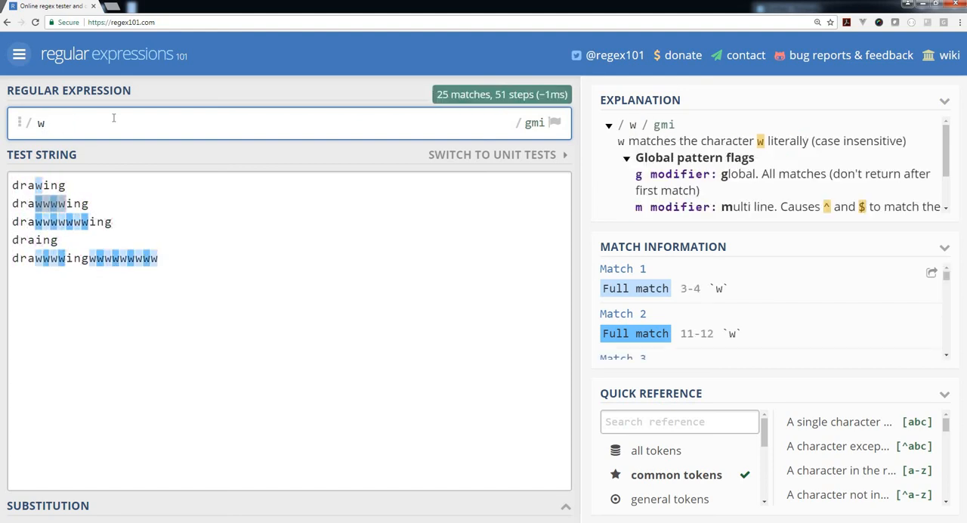
pyautogui.write('+')
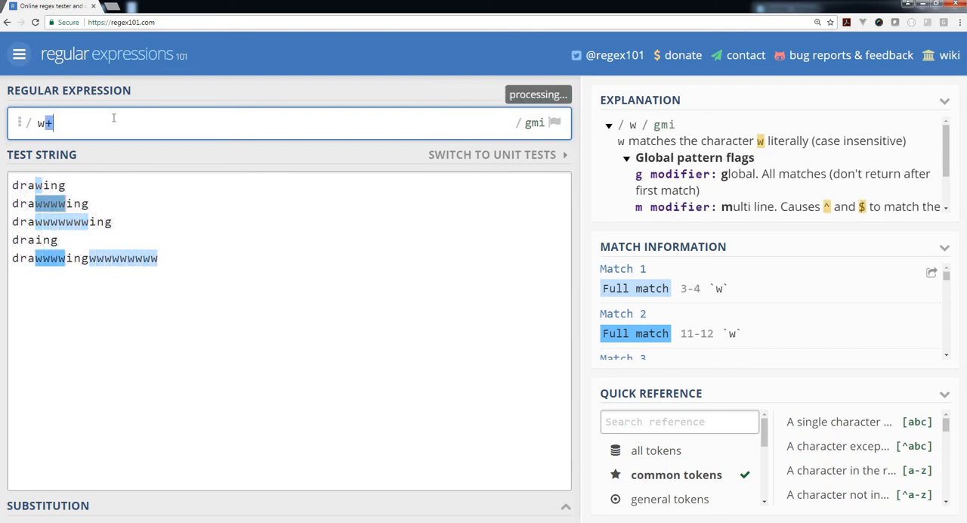
pyautogui.write('+')
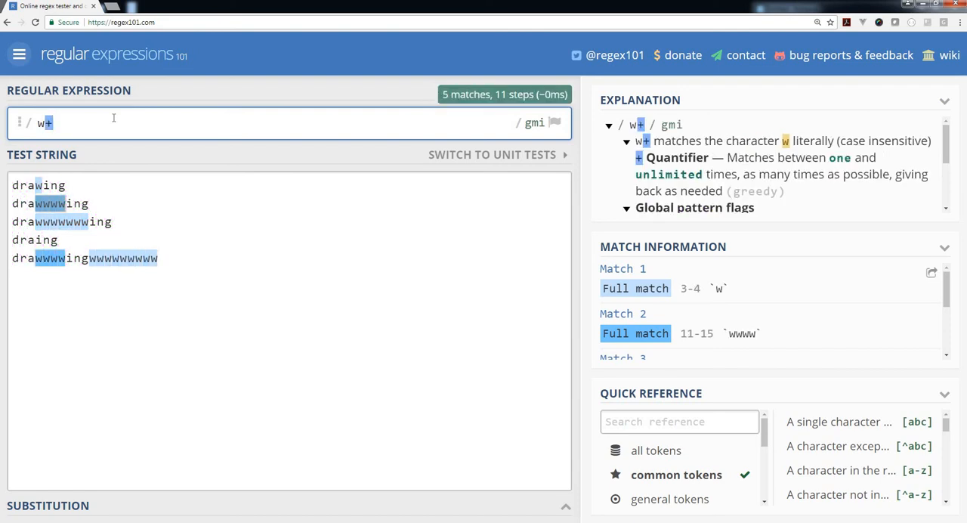